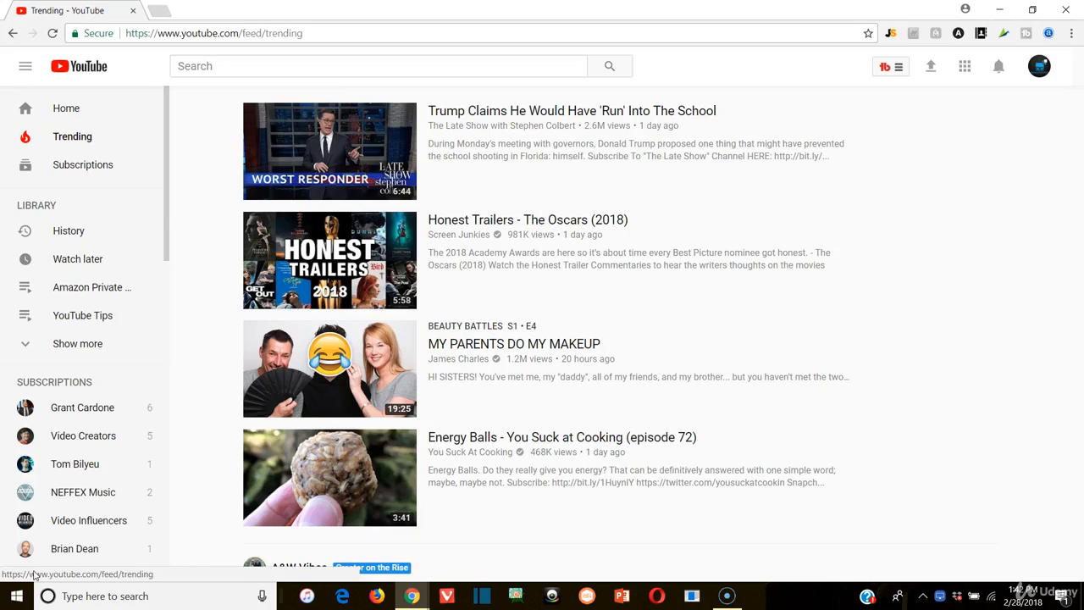
{"action": "scroll", "scroll_direction": "down", "scroll_amount": 3}
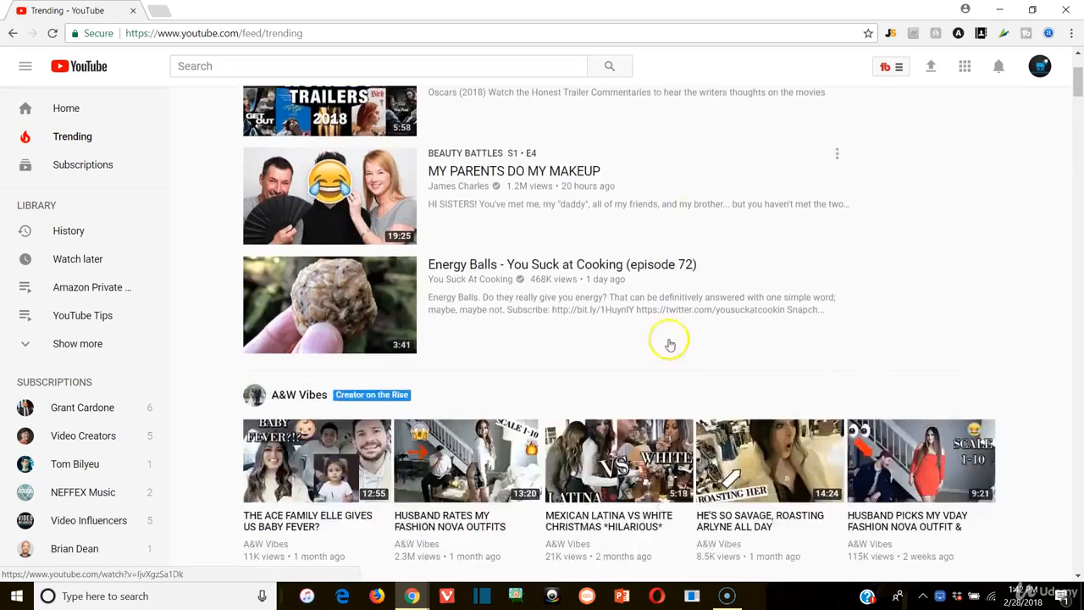
{"action": "scroll", "scroll_direction": "down", "scroll_amount": 3}
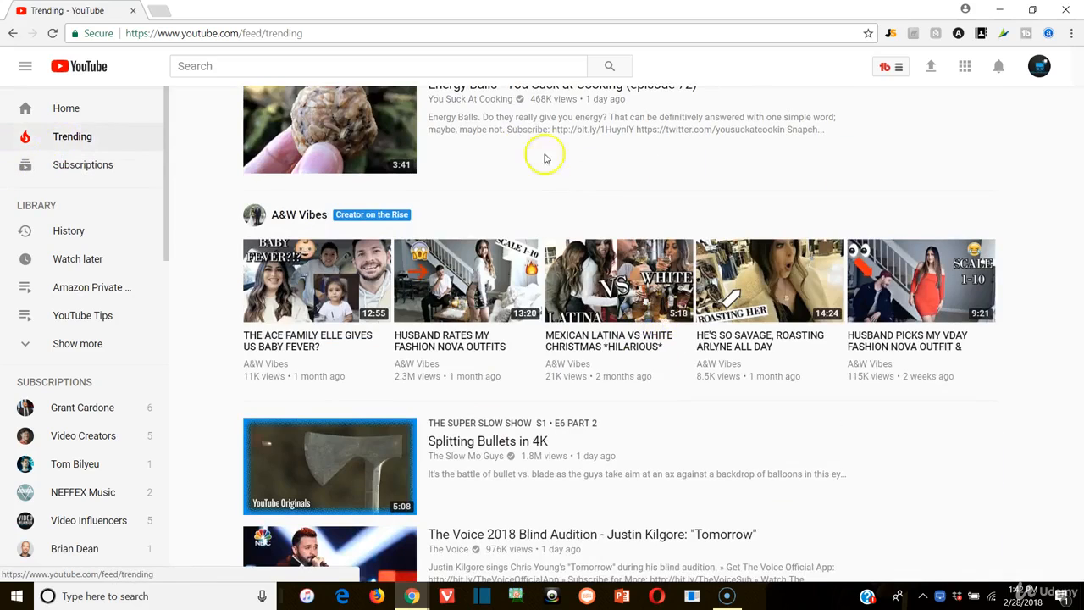
{"action": "scroll", "scroll_direction": "up", "scroll_amount": 3}
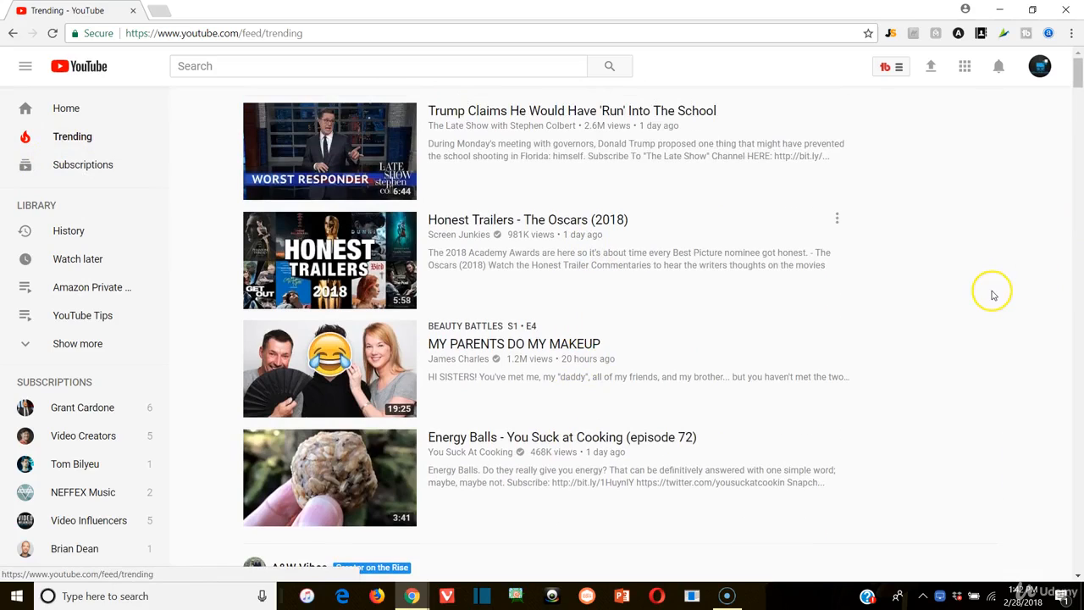
{"action": "mouse_move", "coordinate": [992, 294]}
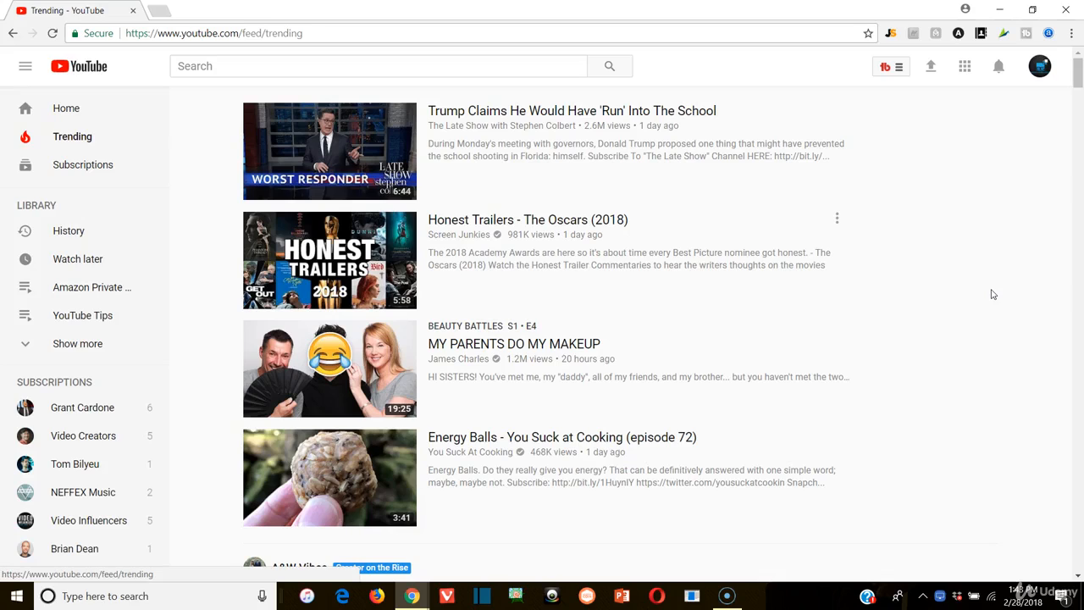
{"action": "mouse_move", "coordinate": [624, 220]}
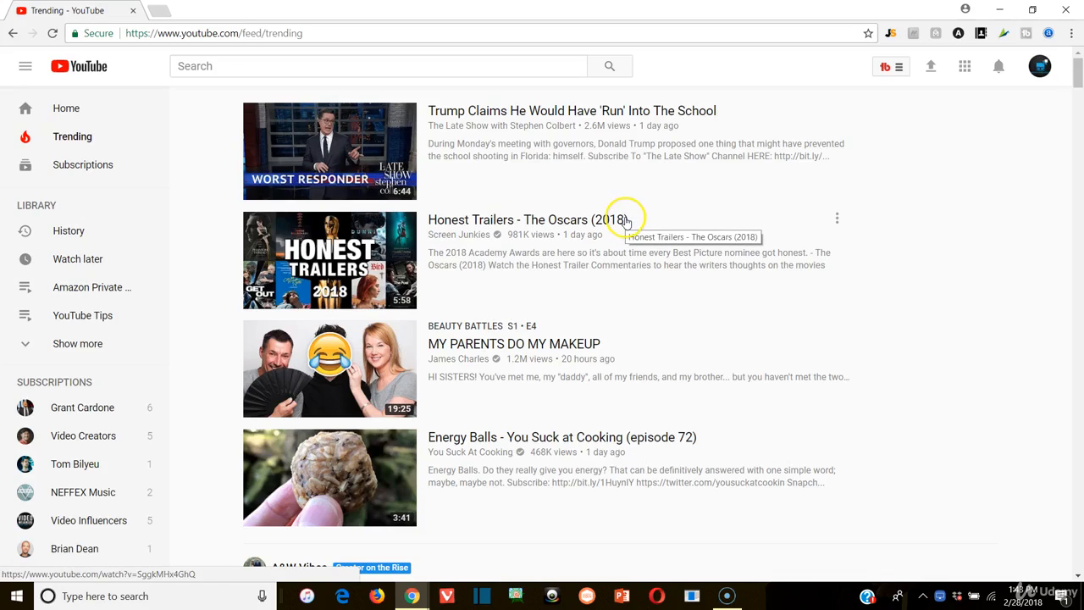
{"action": "mouse_move", "coordinate": [669, 437]}
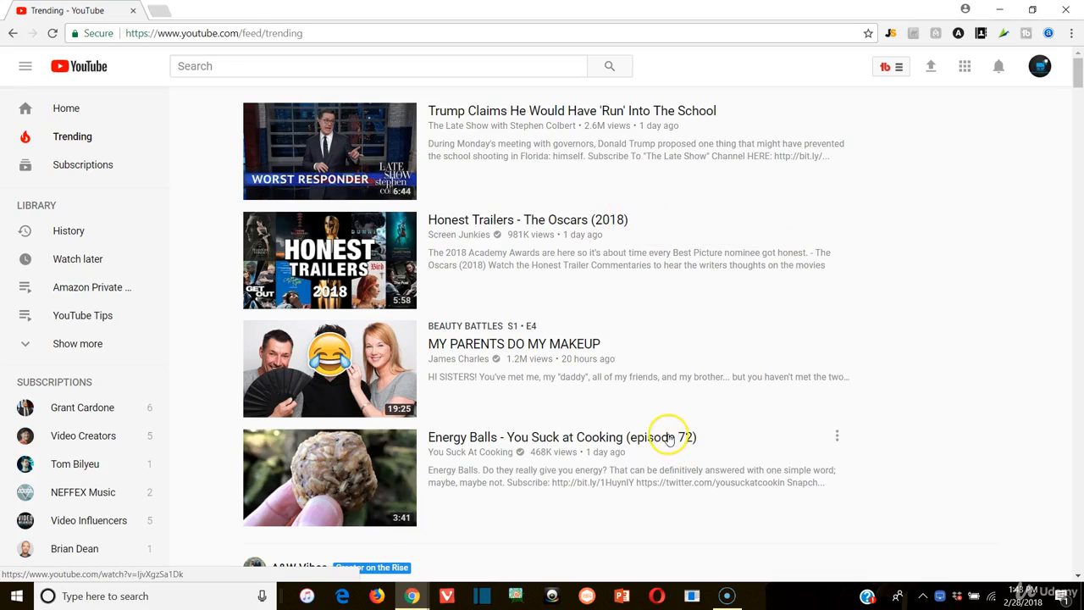
{"action": "mouse_move", "coordinate": [599, 227]}
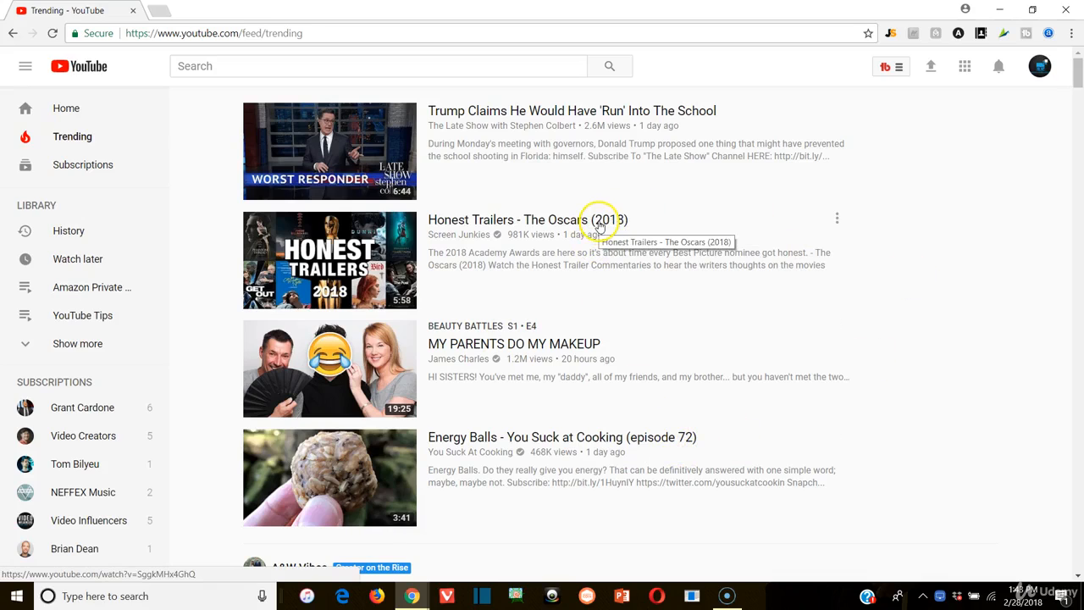
{"action": "mouse_move", "coordinate": [629, 232]}
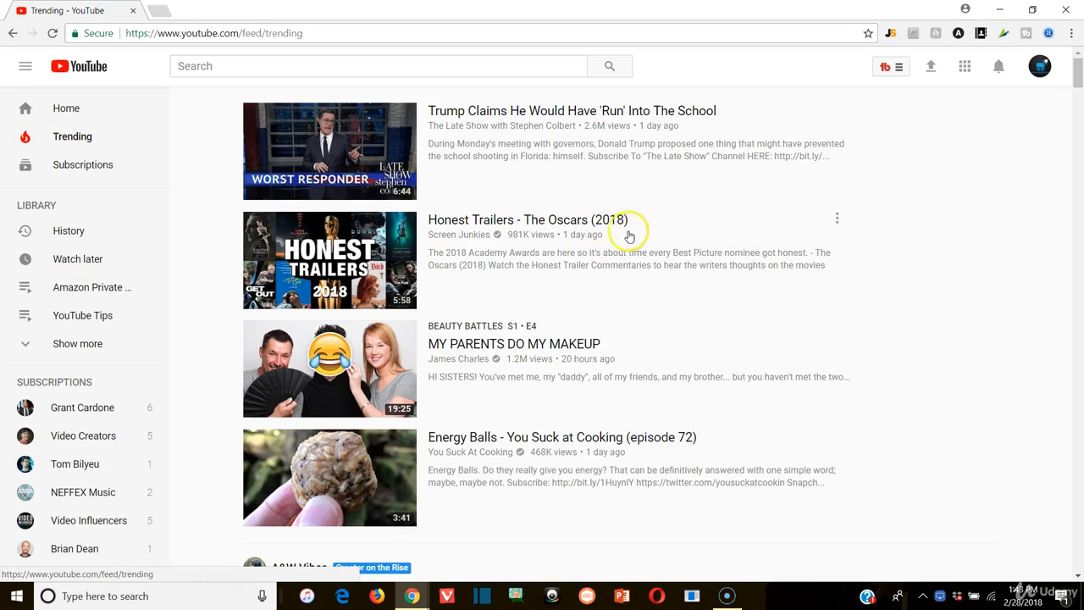
{"action": "mouse_move", "coordinate": [880, 242]}
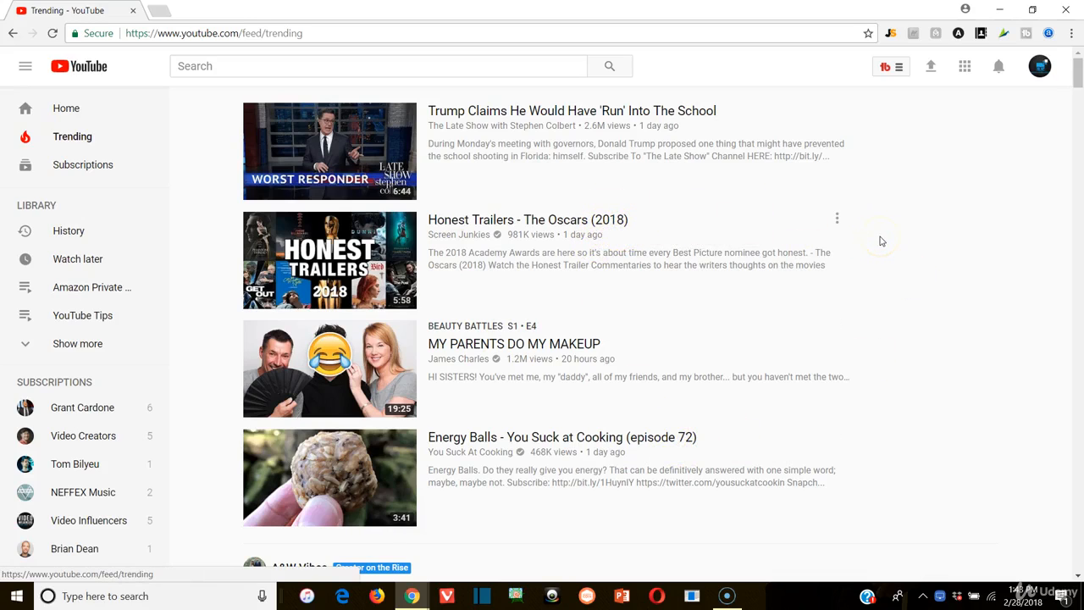
{"action": "mouse_move", "coordinate": [881, 240]}
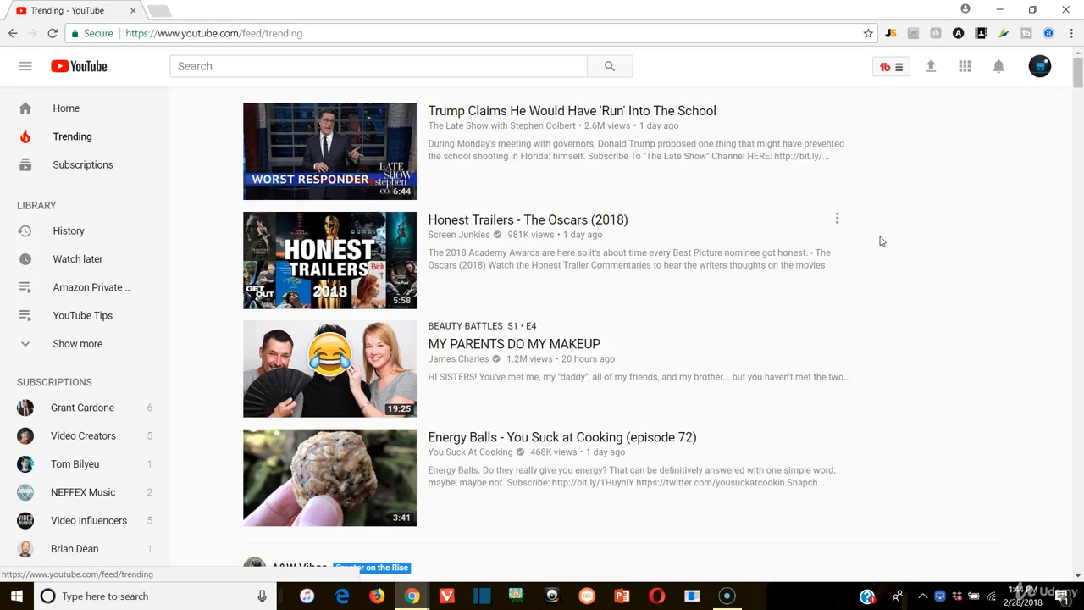
{"action": "mouse_move", "coordinate": [1038, 438]}
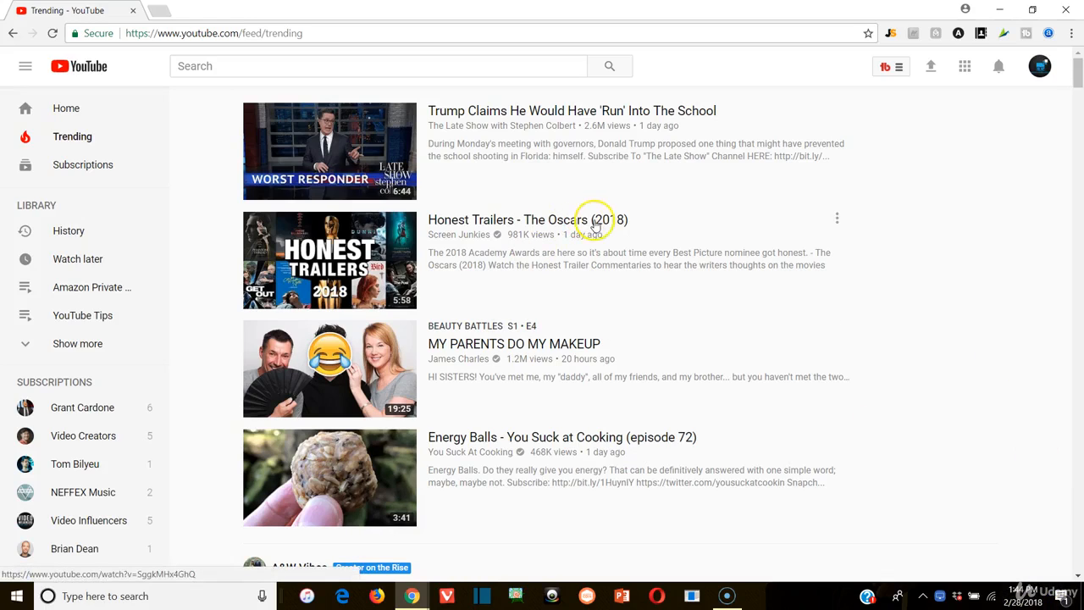
{"action": "mouse_move", "coordinate": [600, 227]}
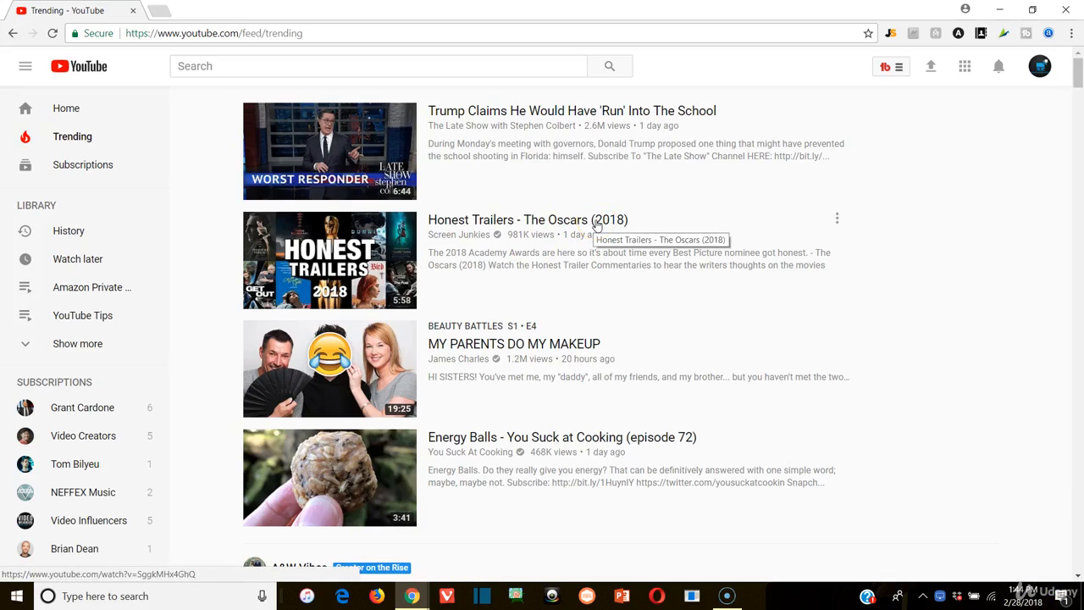
{"action": "left_click", "coordinate": [576, 226]}
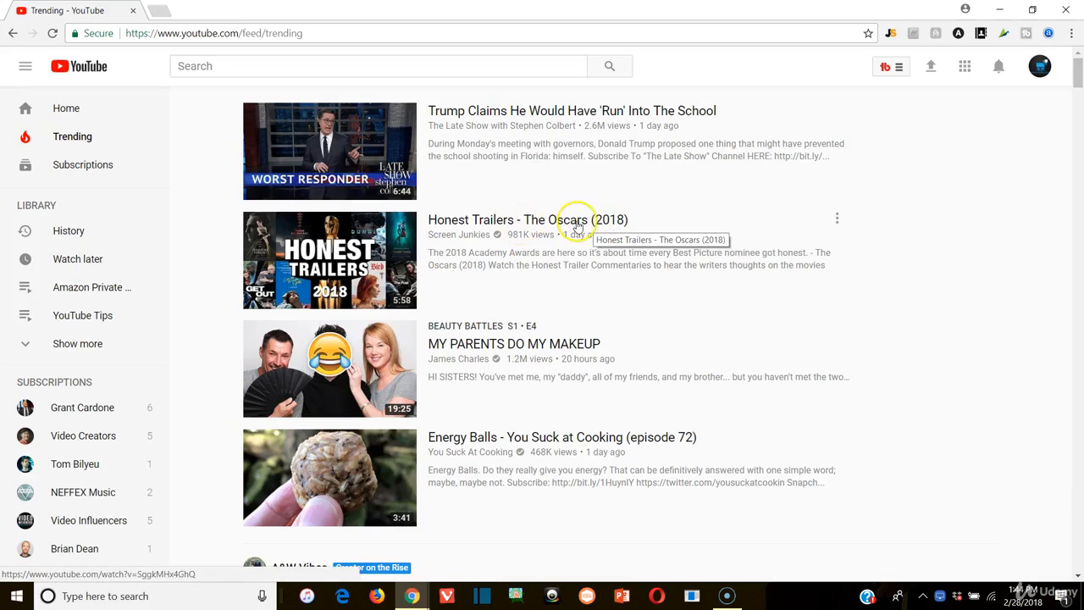
{"action": "mouse_move", "coordinate": [61, 237]}
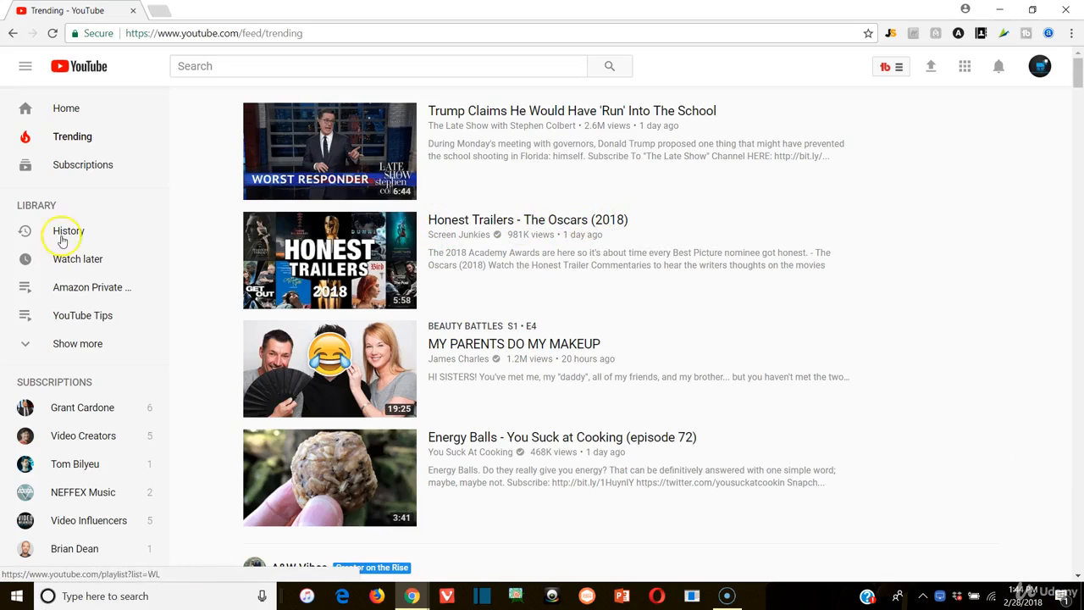
{"action": "mouse_move", "coordinate": [214, 267]}
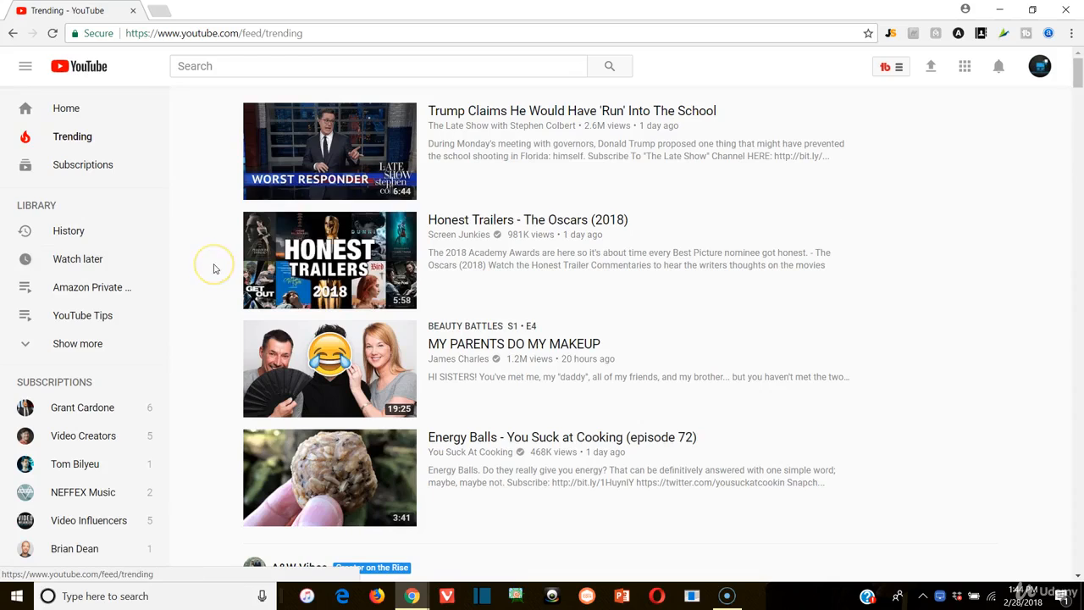